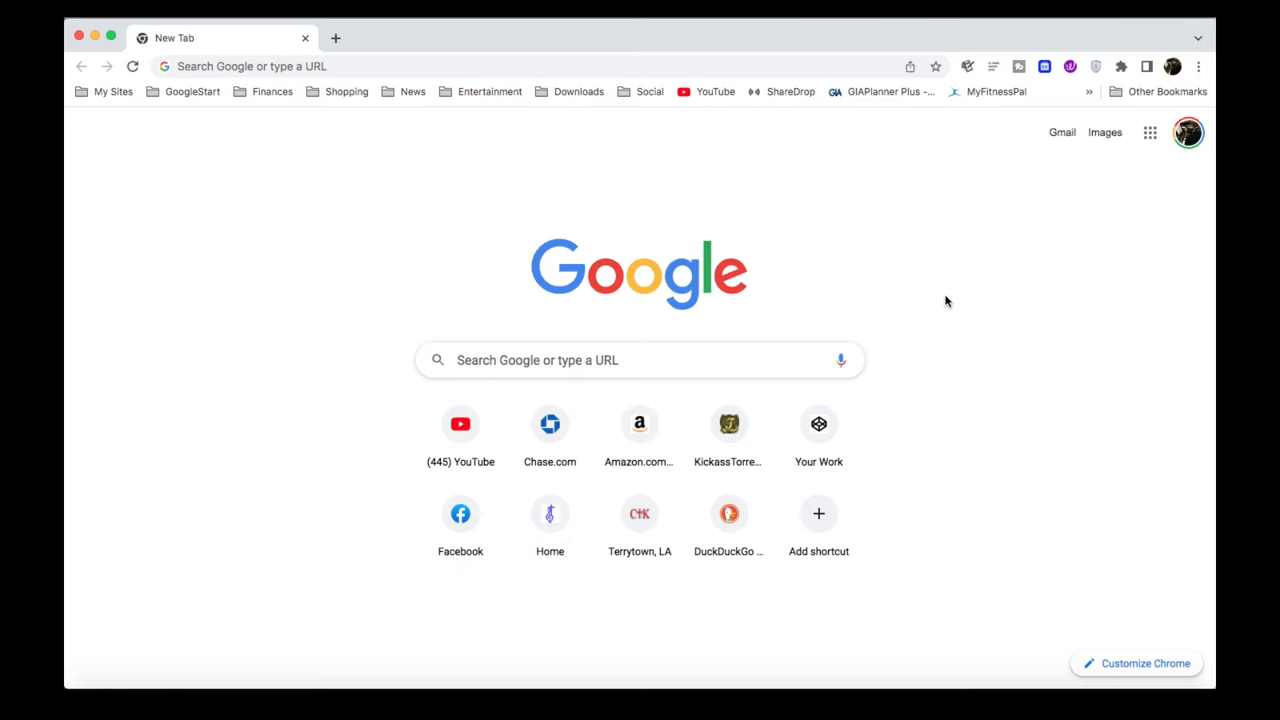
{"action": "mouse_move", "coordinate": [175, 657]}
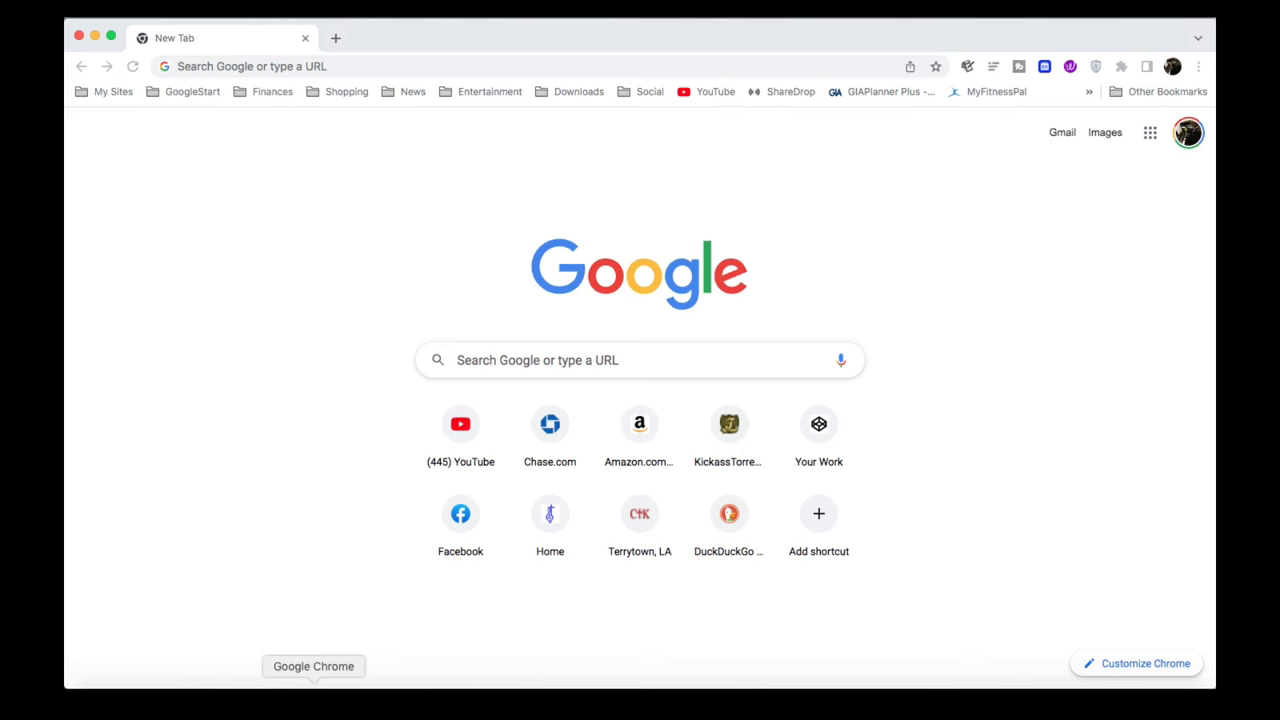
Step: Search Google for 'dog' and open a pug image in Google Lens
{"action": "left_click", "coordinate": [640, 360]}
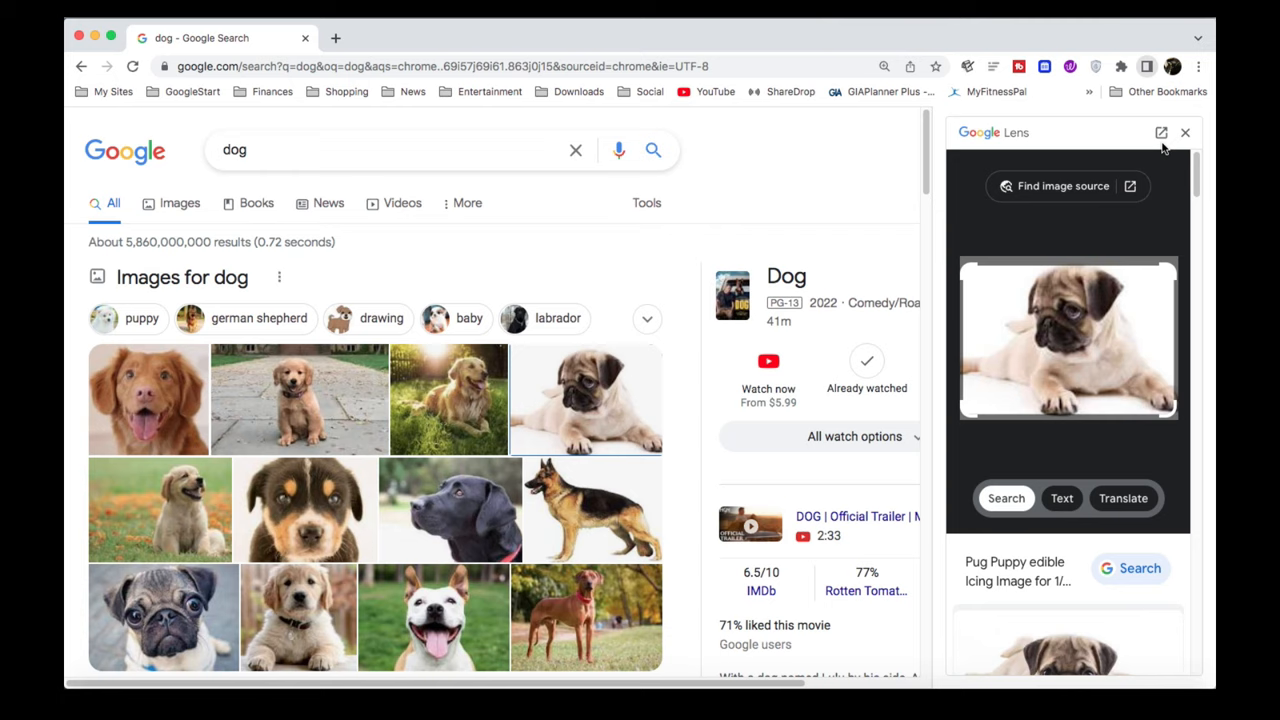
Step: Expand the Lens side panel's pug results into a full browser tab
{"action": "left_click", "coordinate": [1160, 132]}
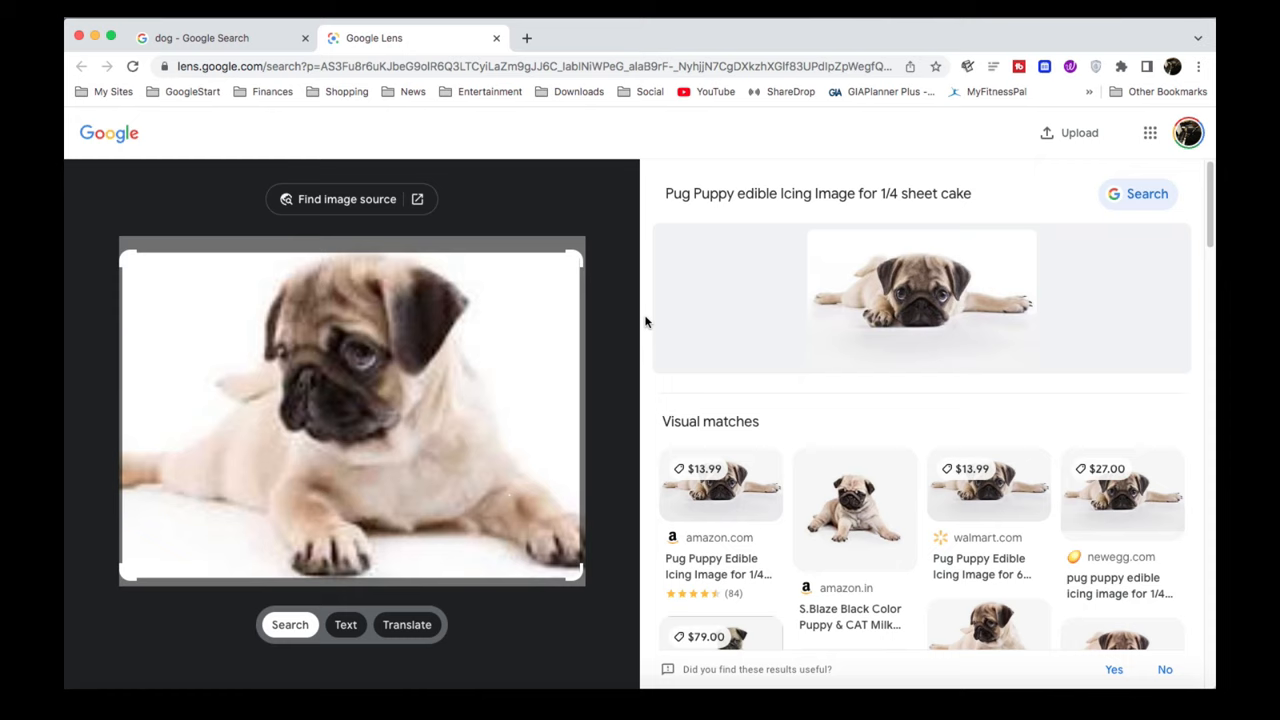
{"action": "mouse_move", "coordinate": [1079, 132]}
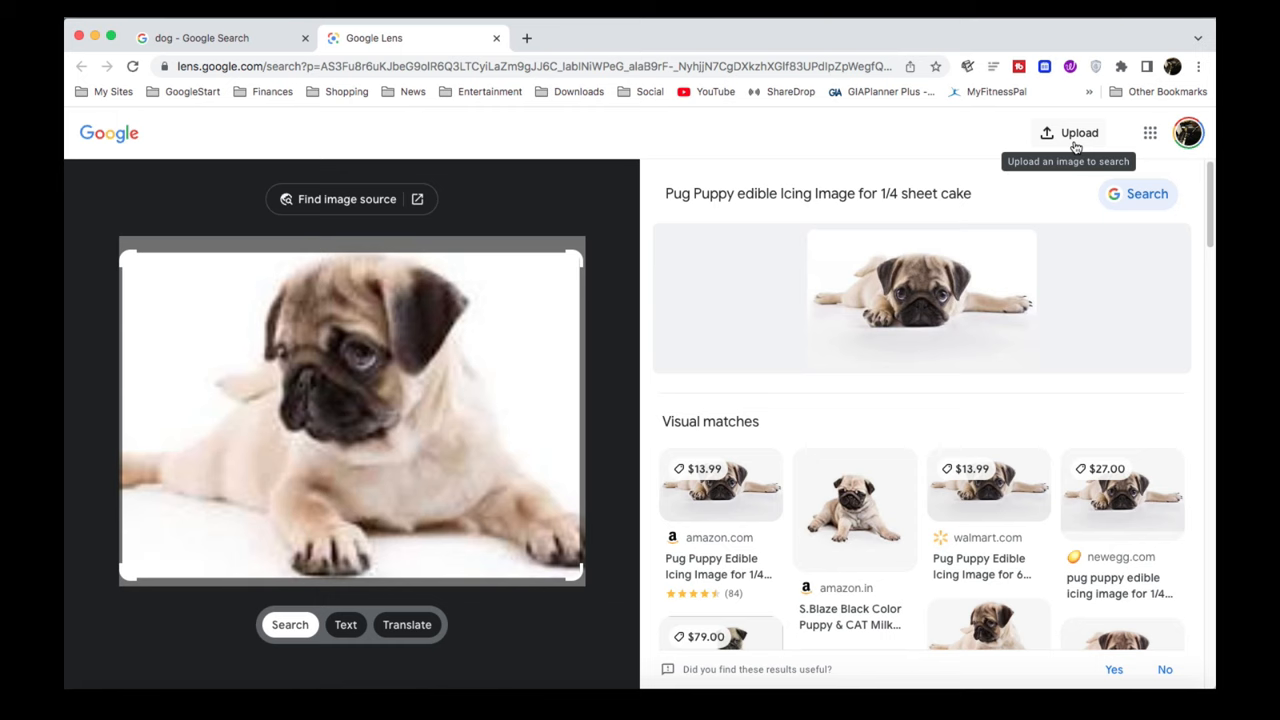
Step: Upload the scanned Madre de la Iglesia hymn image to Google Lens
{"action": "left_click", "coordinate": [1068, 132]}
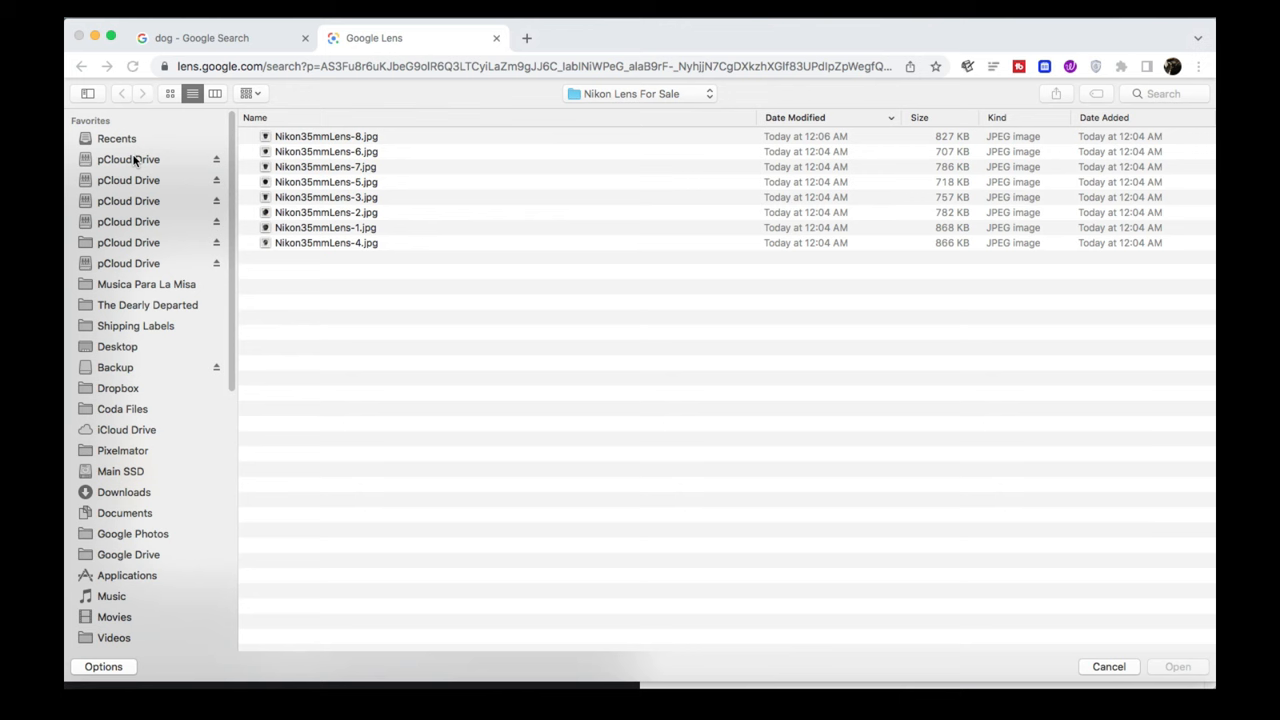
{"action": "left_click", "coordinate": [146, 284]}
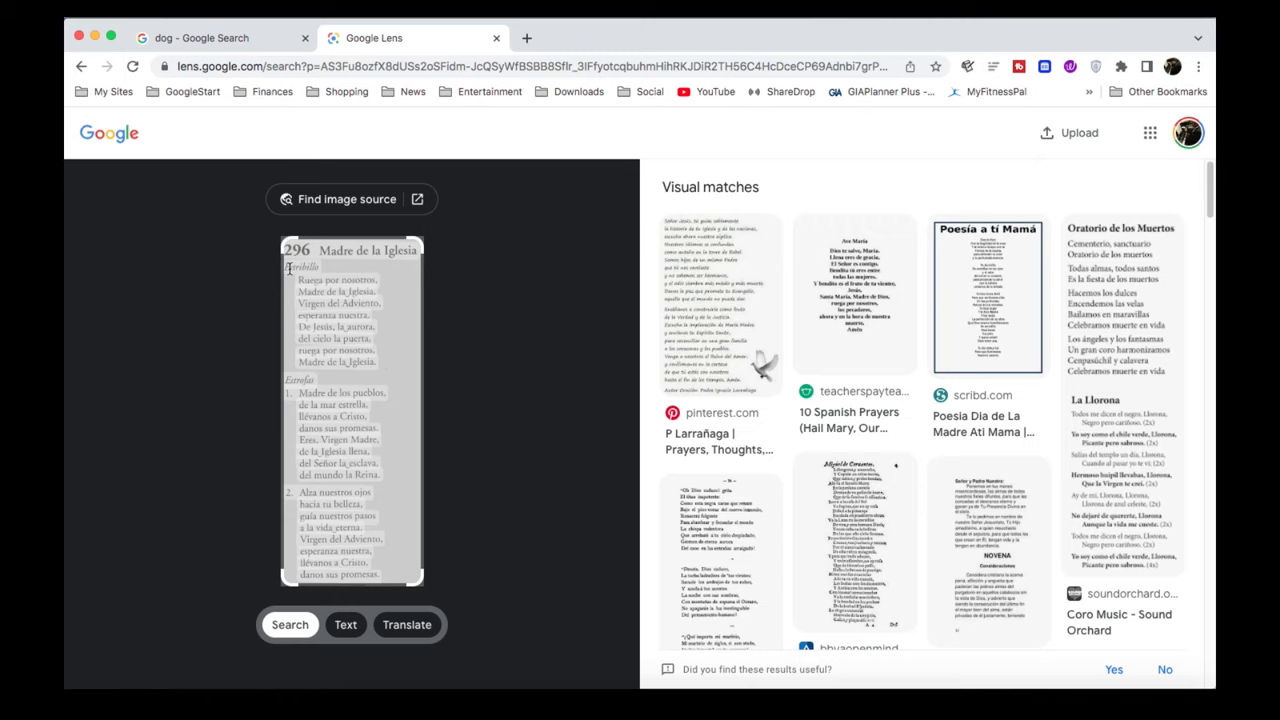
Step: Copy the hymn's Spanish text and start typing 'notepad' in a new tab
{"action": "left_click", "coordinate": [345, 624]}
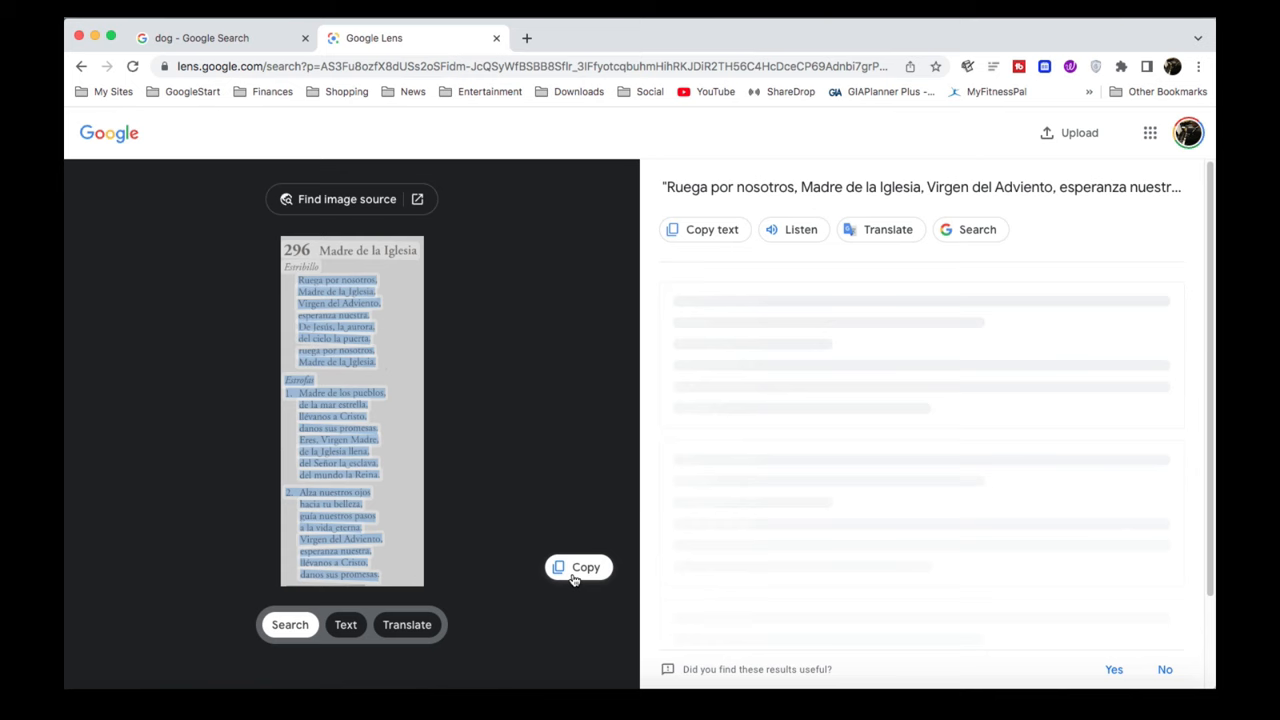
{"action": "type", "text": "notepa"}
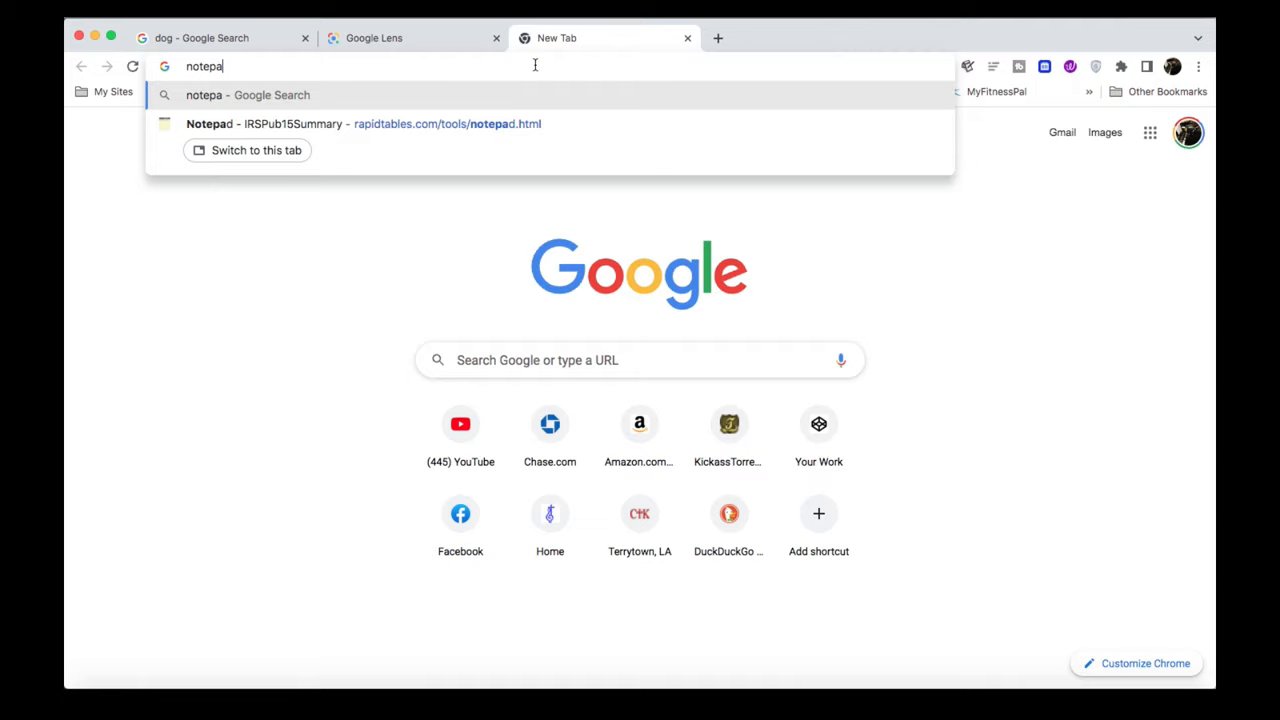
Step: Paste the 83-word hymn text beginning 'Ruega por nosotros' into rapidtables Notepad
{"action": "left_click", "coordinate": [256, 150]}
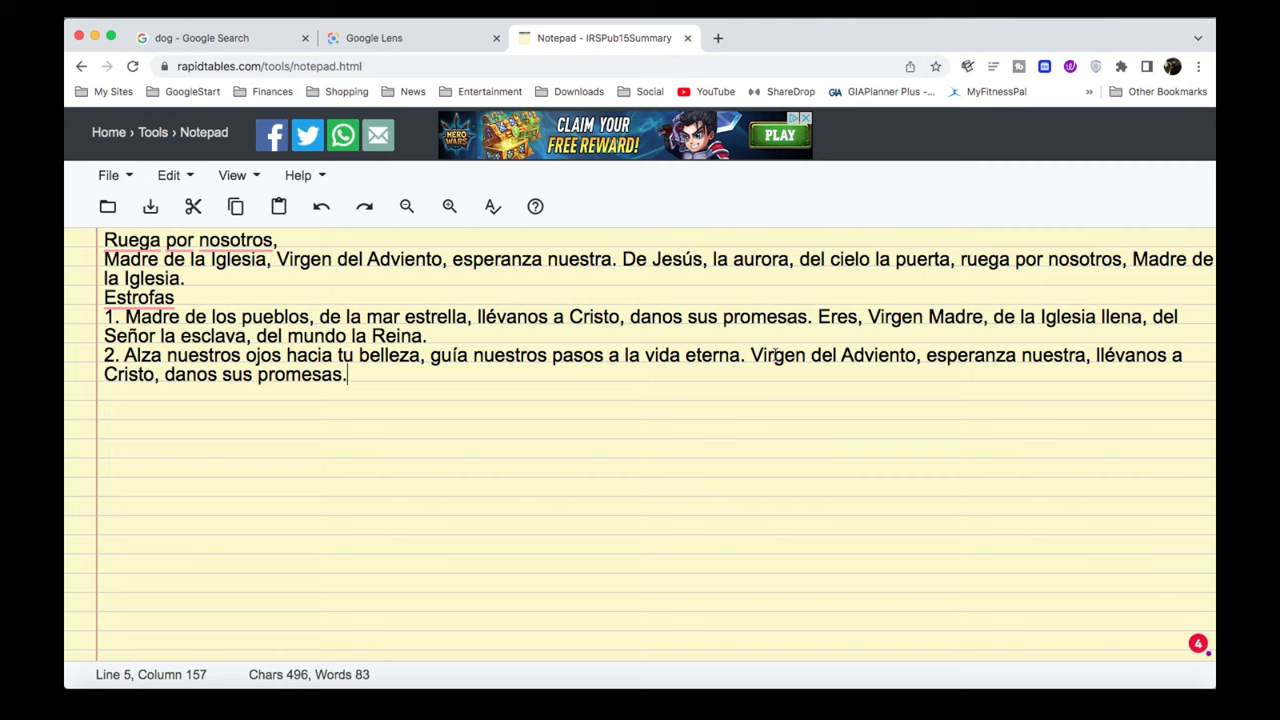
{"action": "mouse_move", "coordinate": [522, 372]}
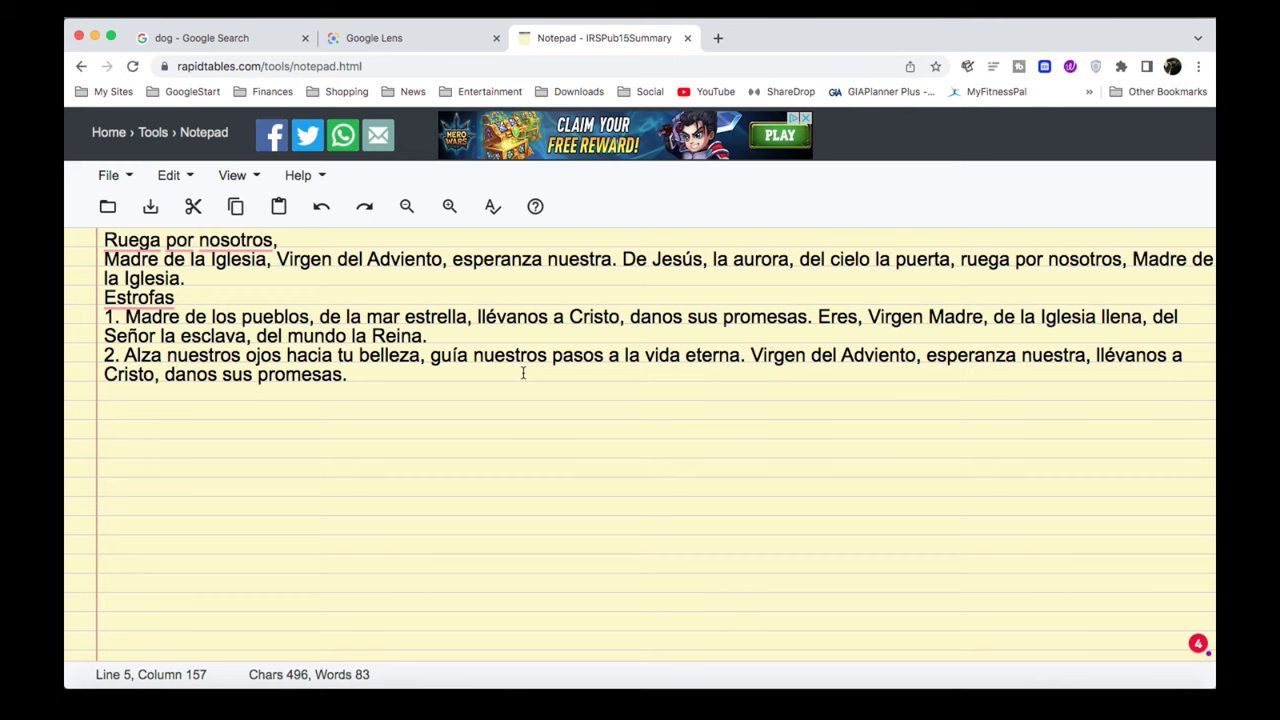